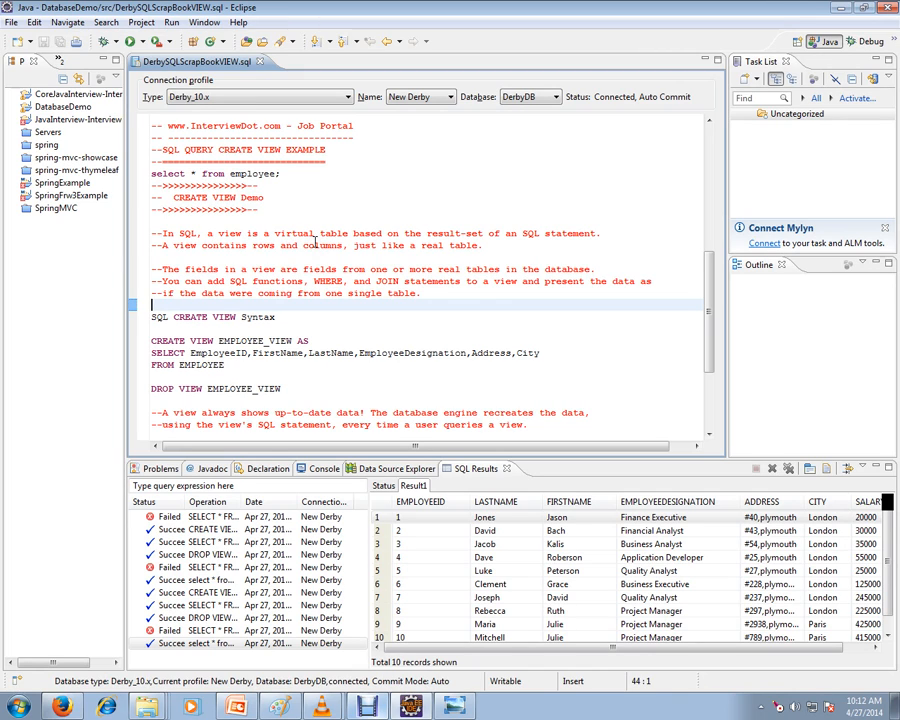
- Switch from the scrapbook to the SQL CREATE VIEW example picture in Photo Viewer
click(475, 545)
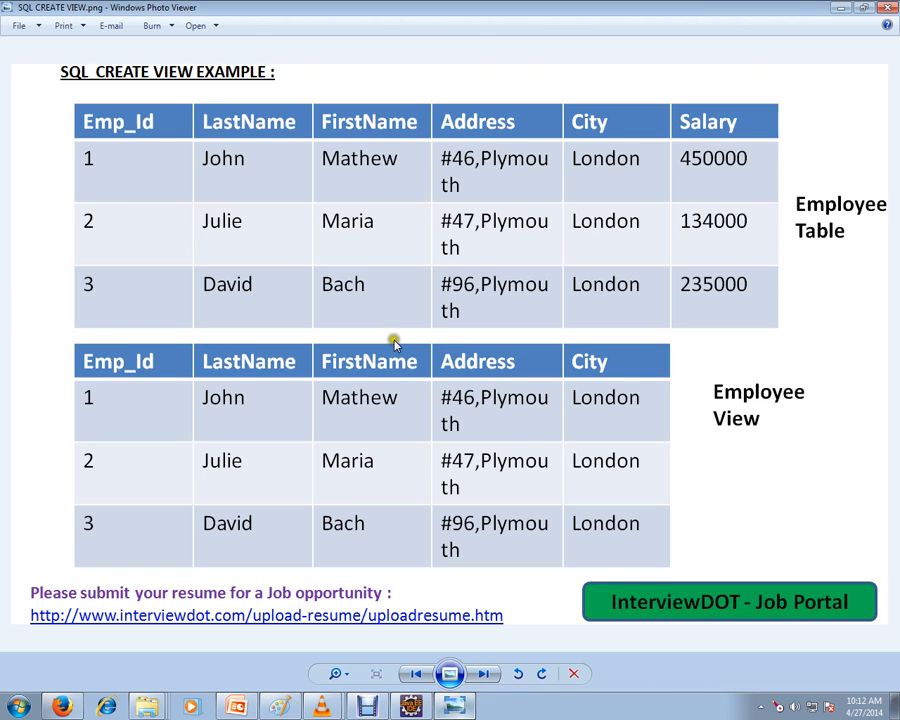
mouse_move(437, 291)
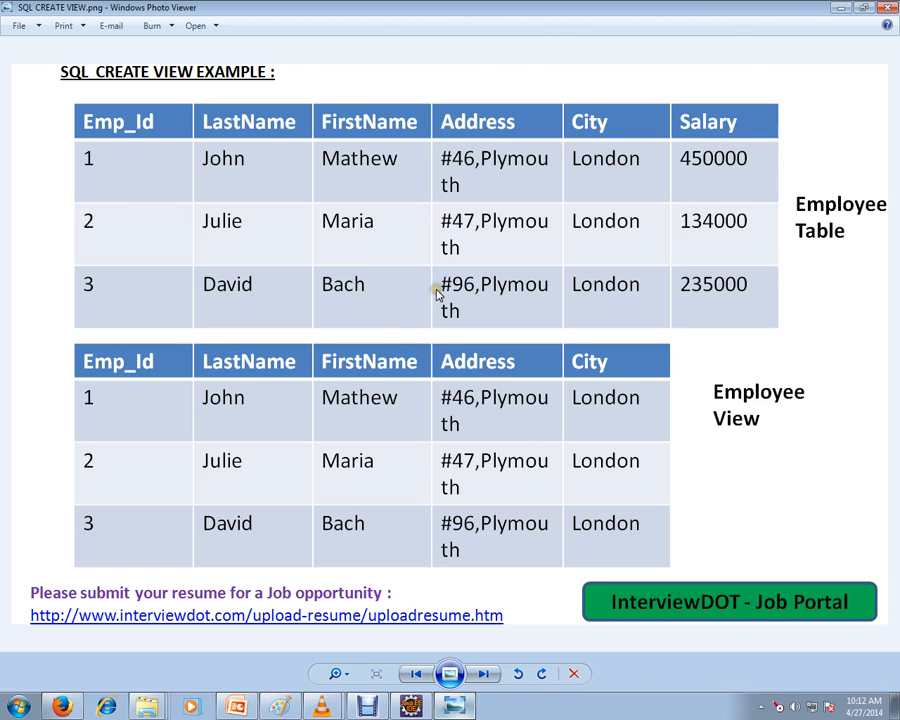
mouse_move(265, 160)
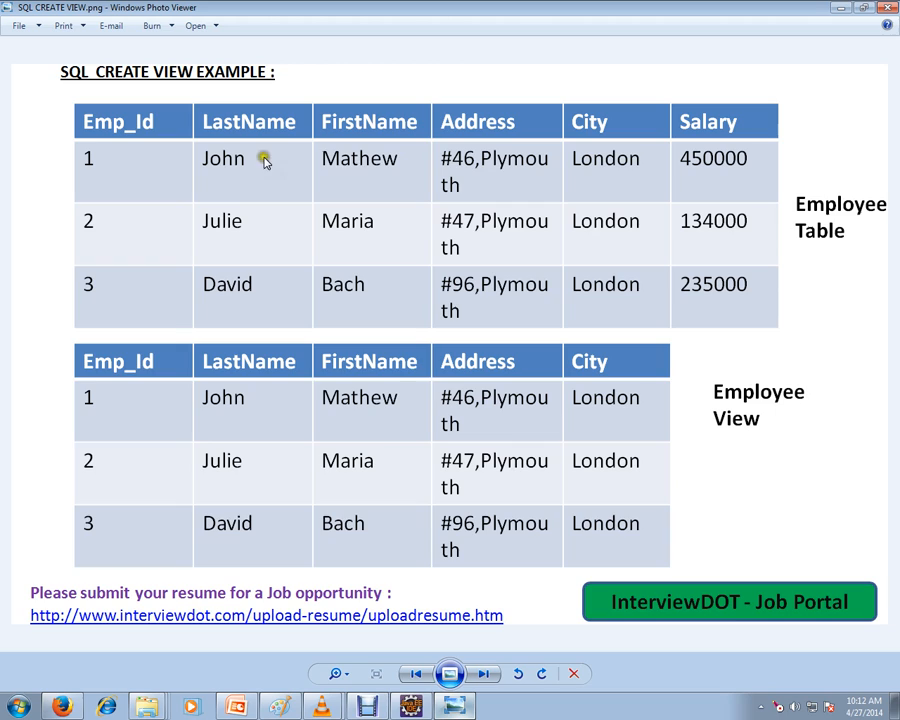
mouse_move(695, 148)
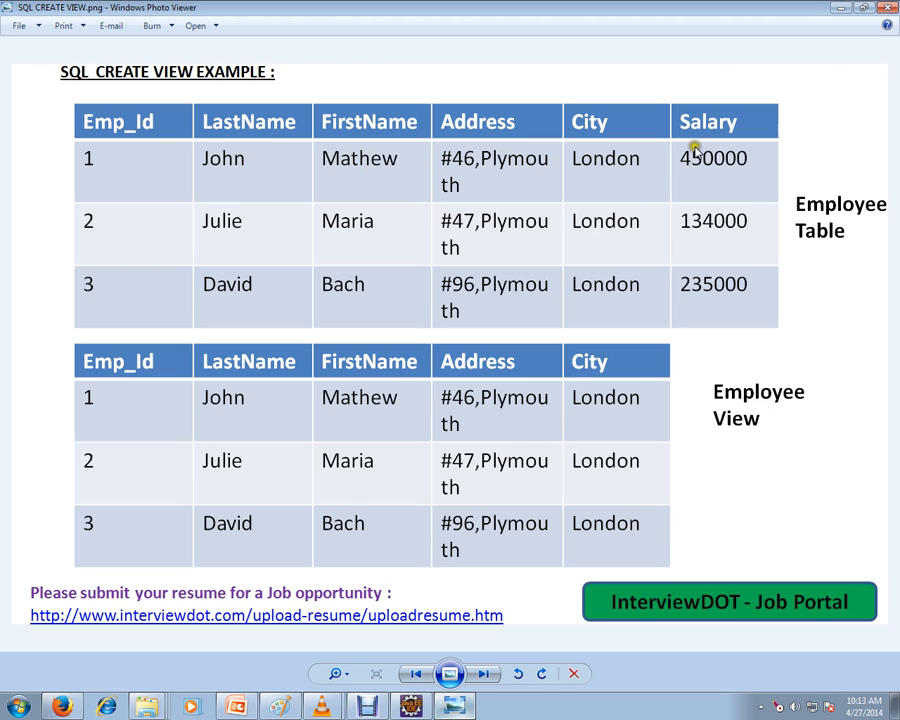
mouse_move(456, 266)
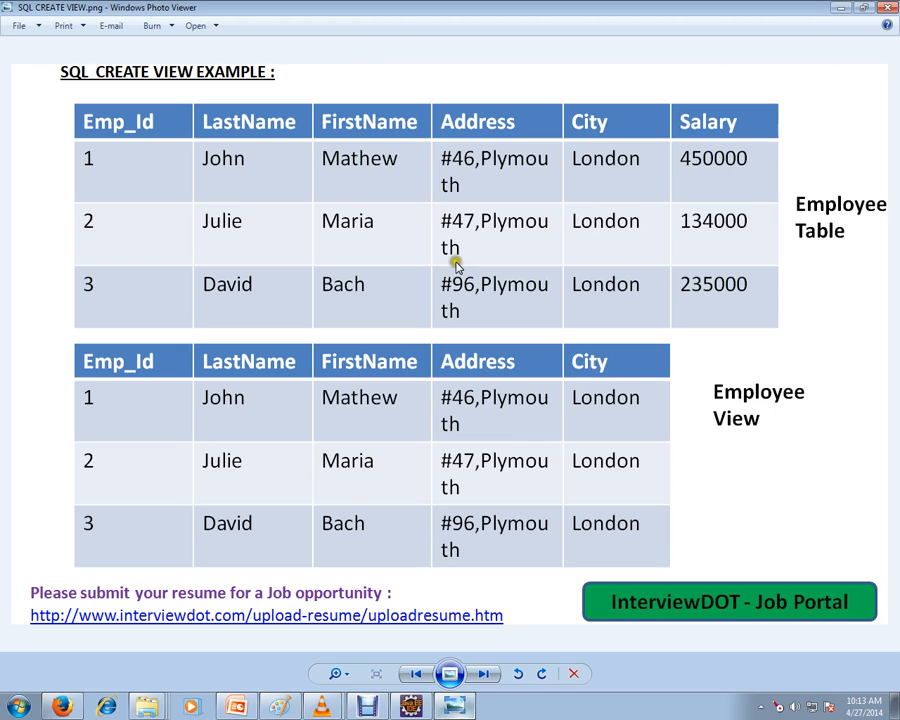
mouse_move(434, 263)
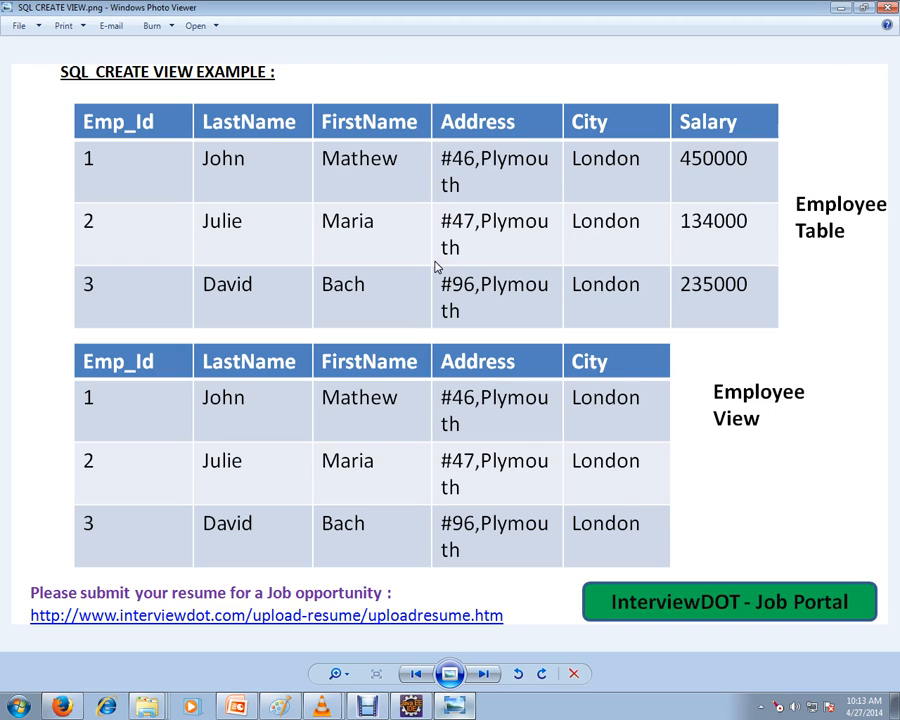
mouse_move(625, 192)
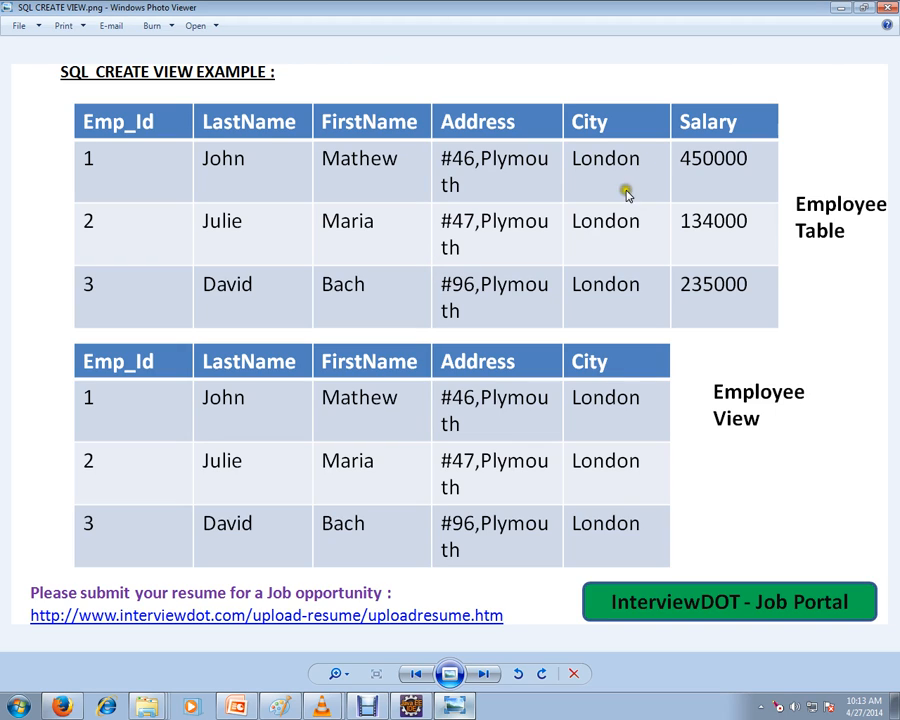
mouse_move(667, 160)
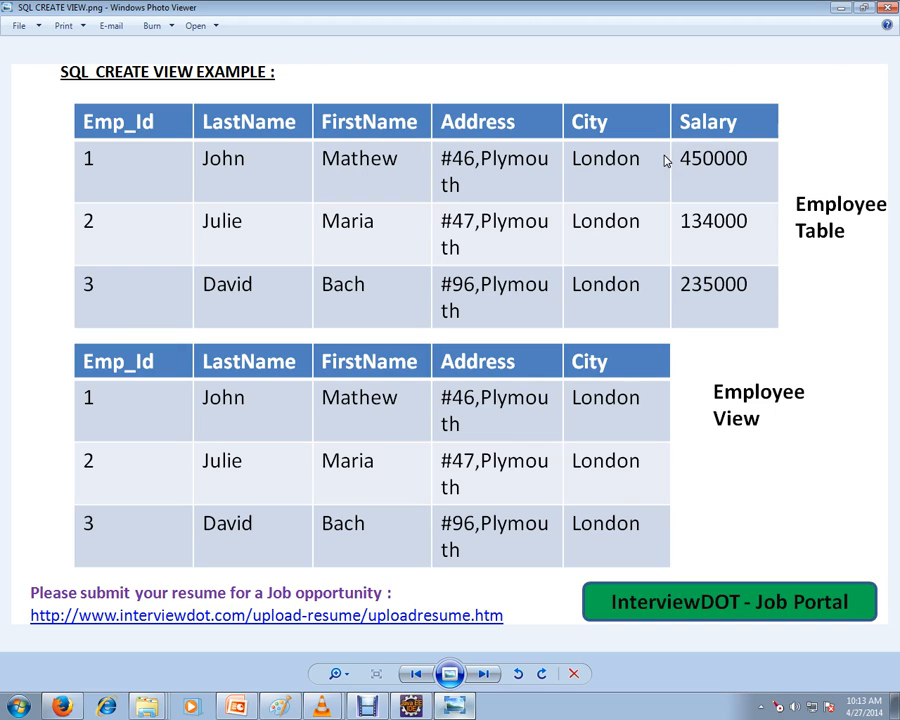
mouse_move(780, 383)
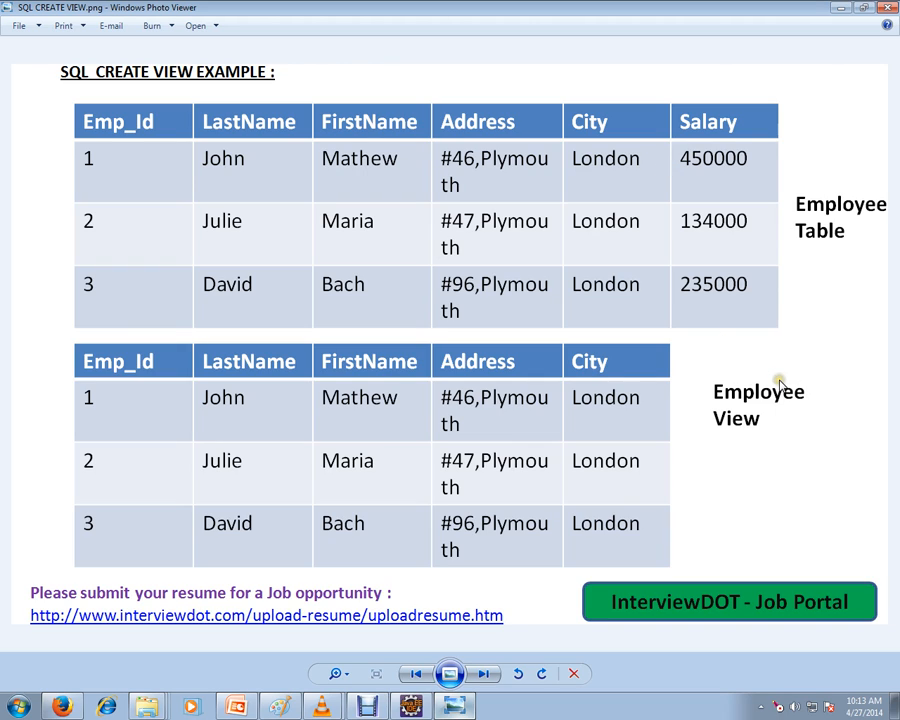
mouse_move(590, 258)
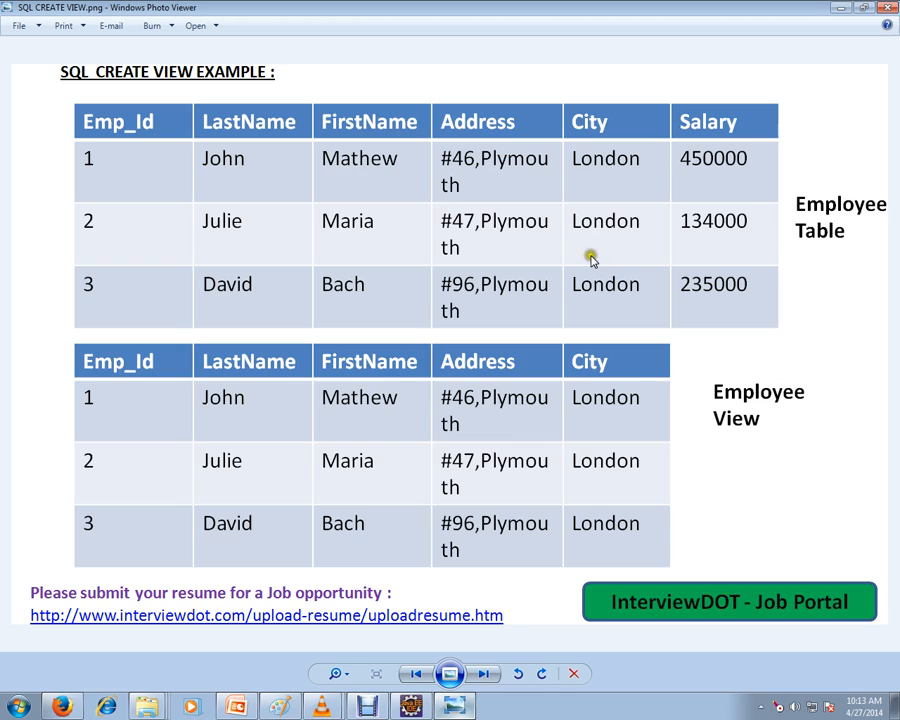
mouse_move(620, 287)
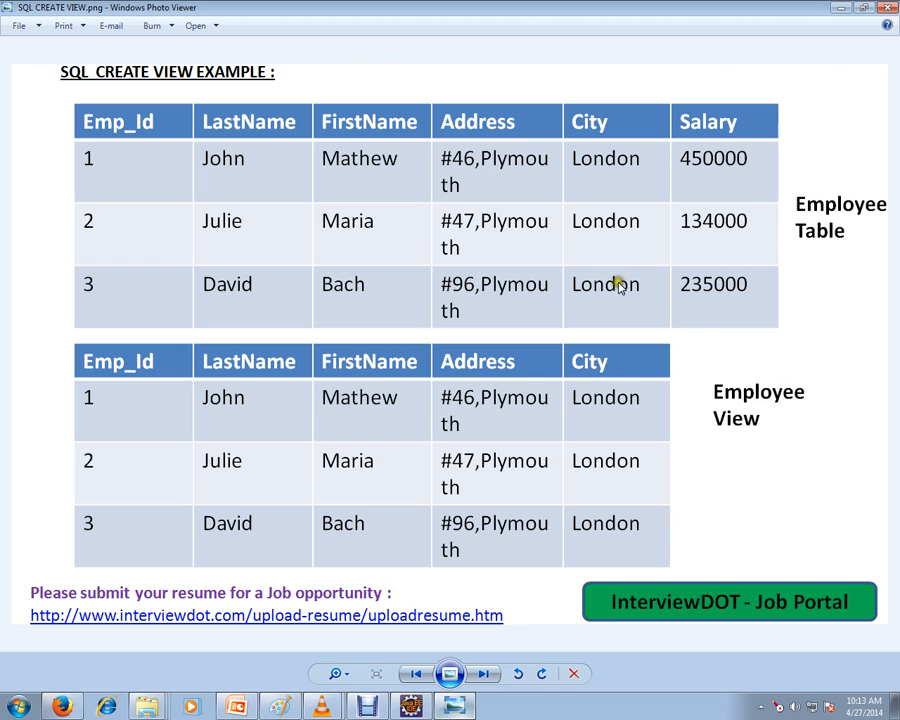
mouse_move(718, 368)
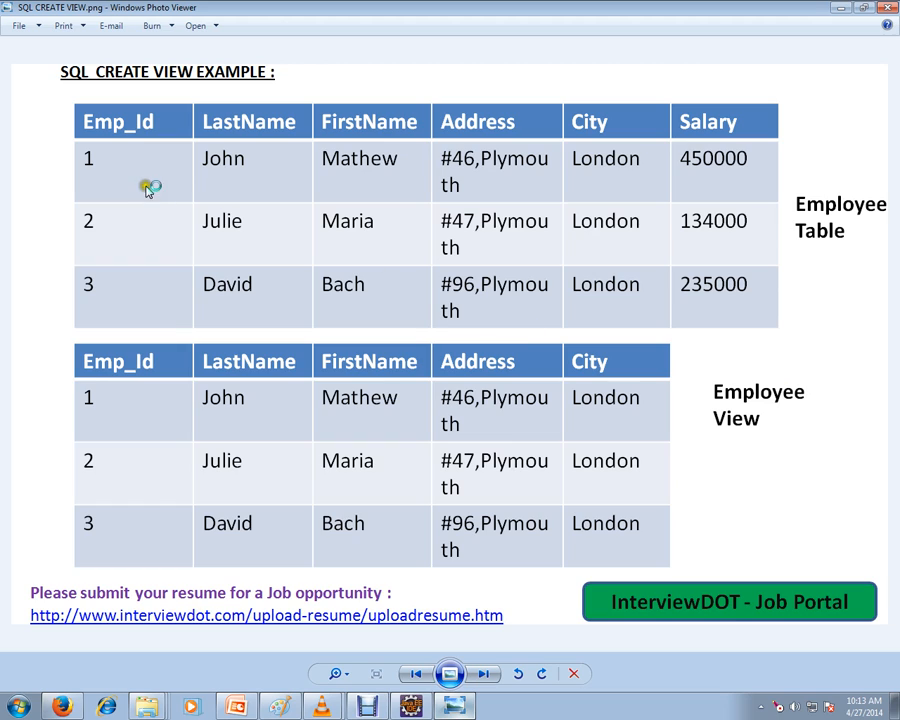
mouse_move(253, 220)
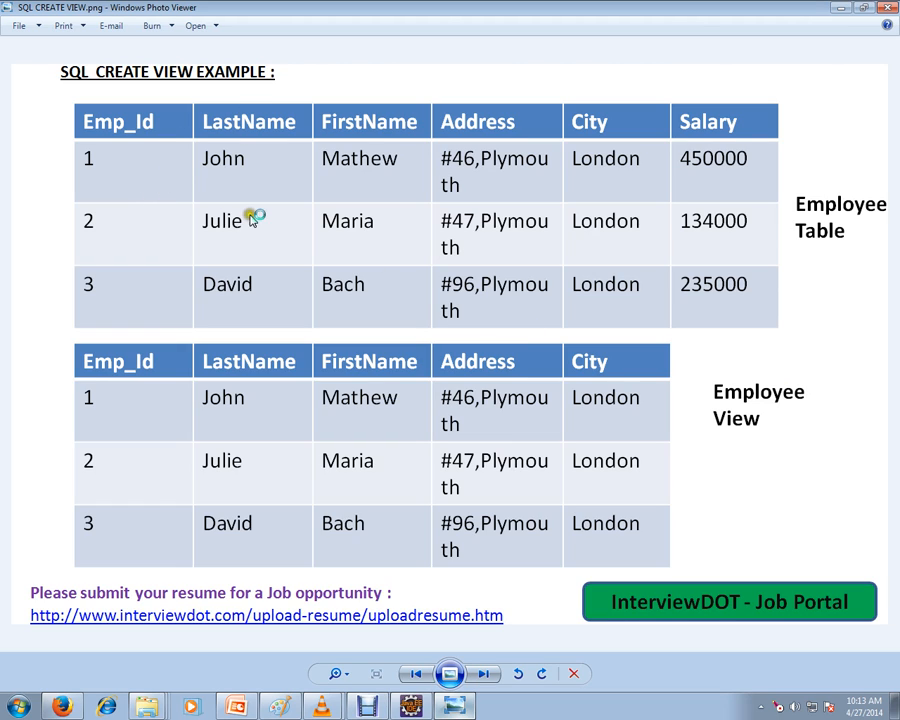
mouse_move(490, 187)
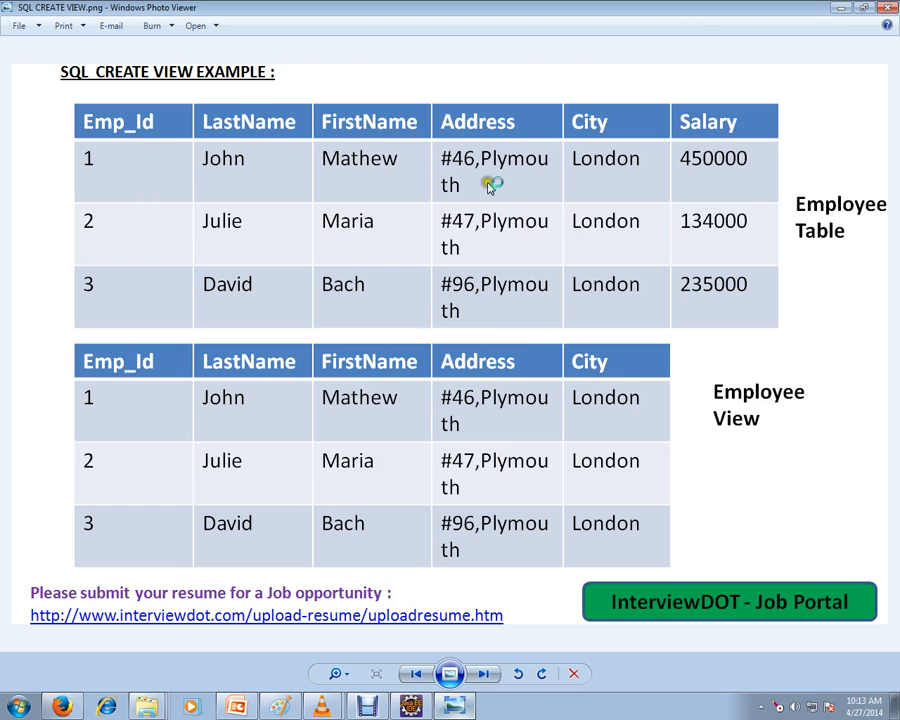
mouse_move(406, 183)
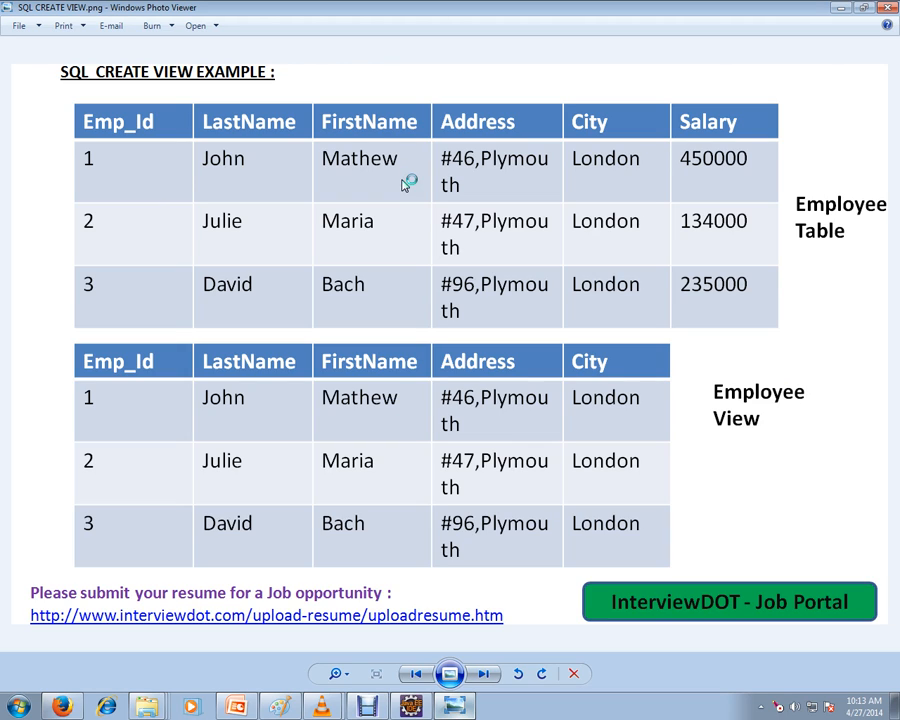
mouse_move(708, 152)
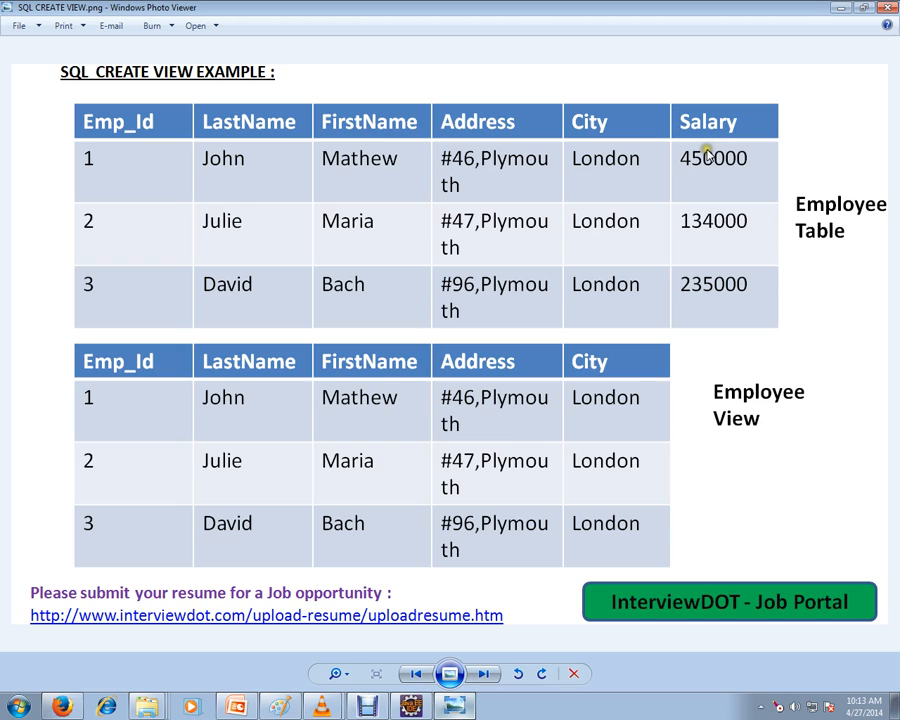
mouse_move(703, 213)
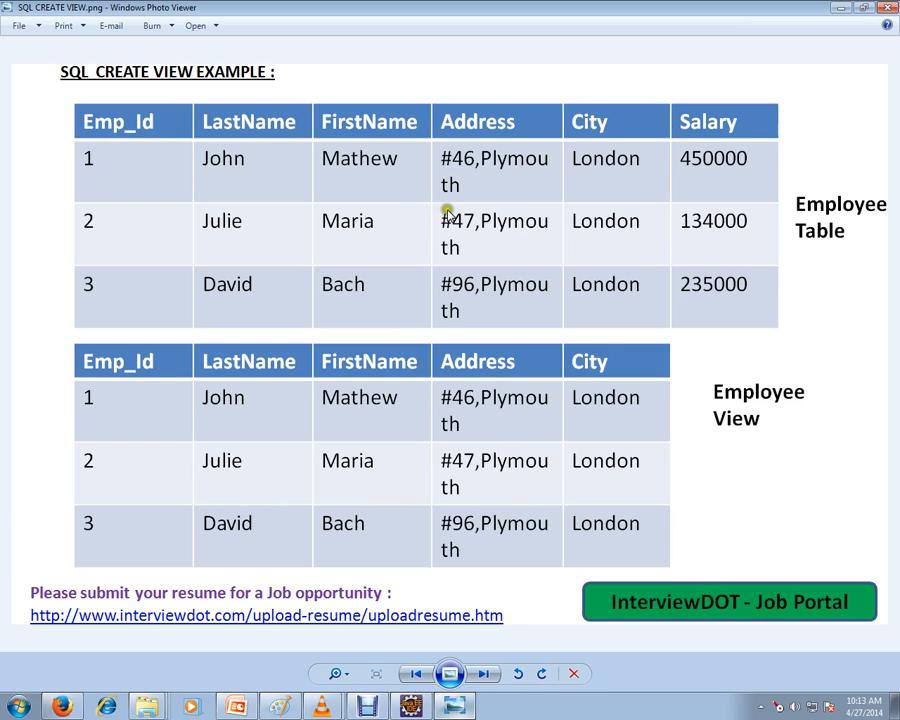
mouse_move(420, 372)
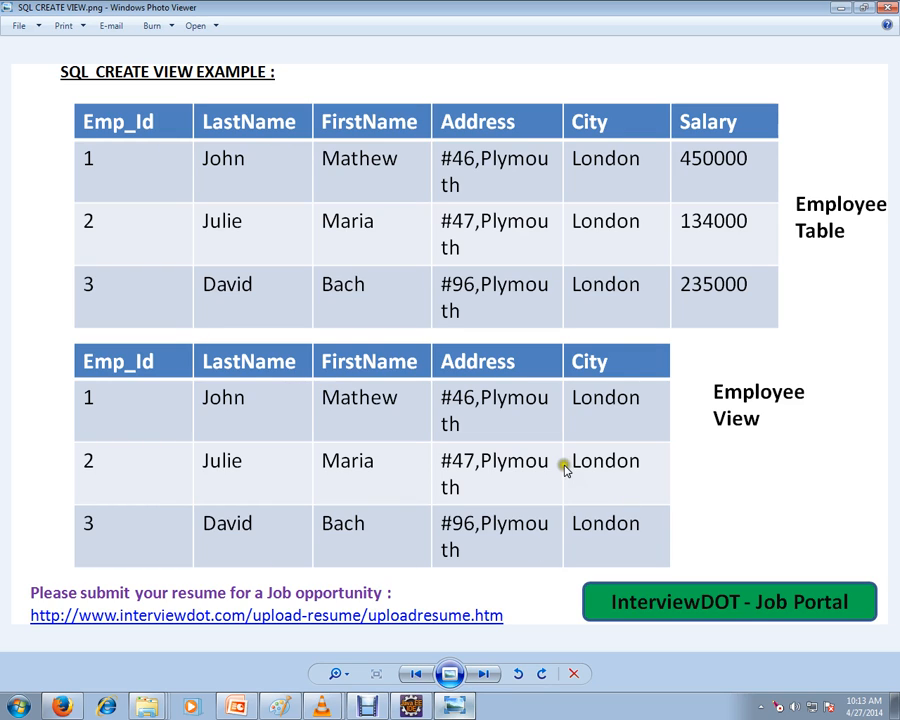
mouse_move(785, 465)
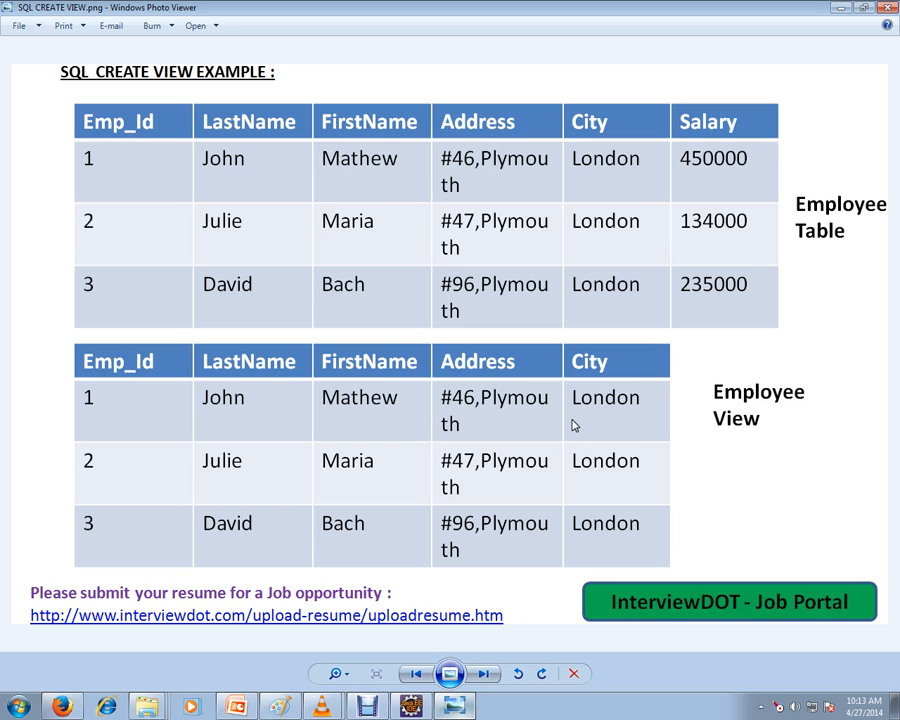
- Return from the Employee table/view diagram to the Eclipse SQL scrapbook
click(410, 707)
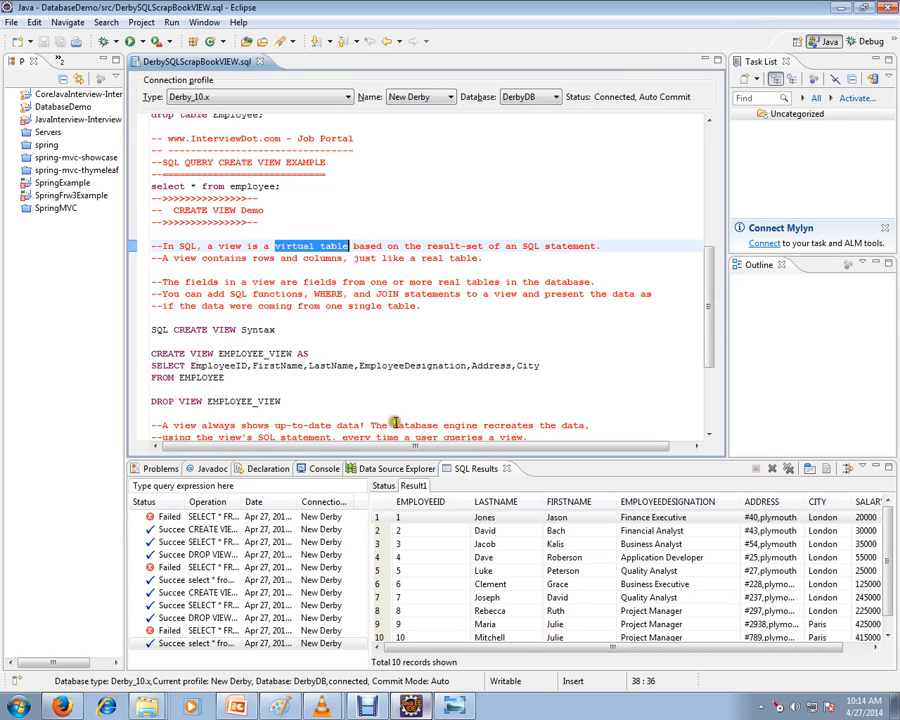
click(152, 365)
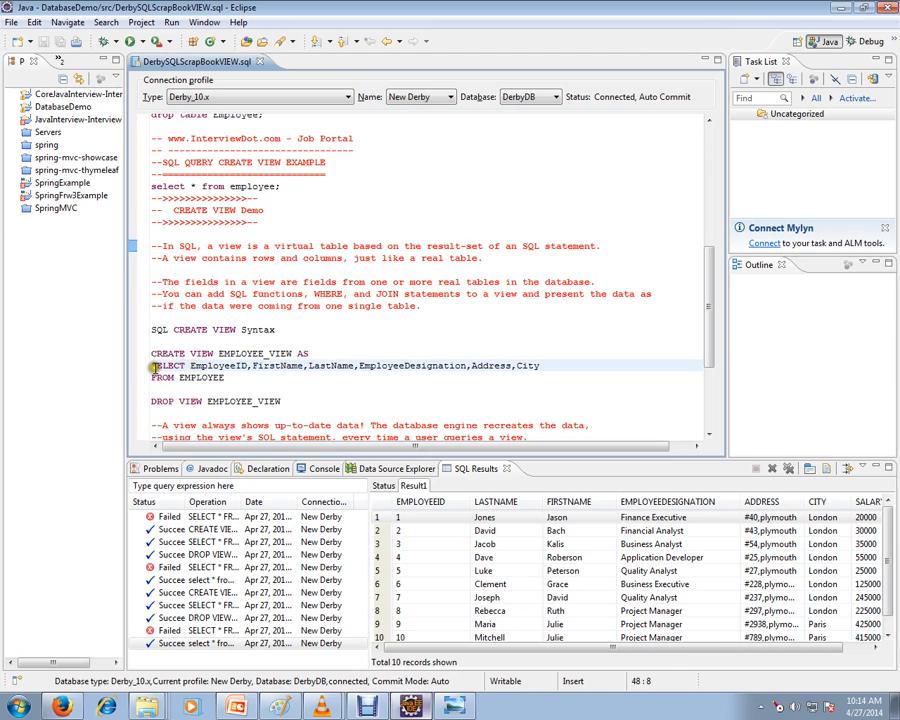
drag(151, 365, 234, 377)
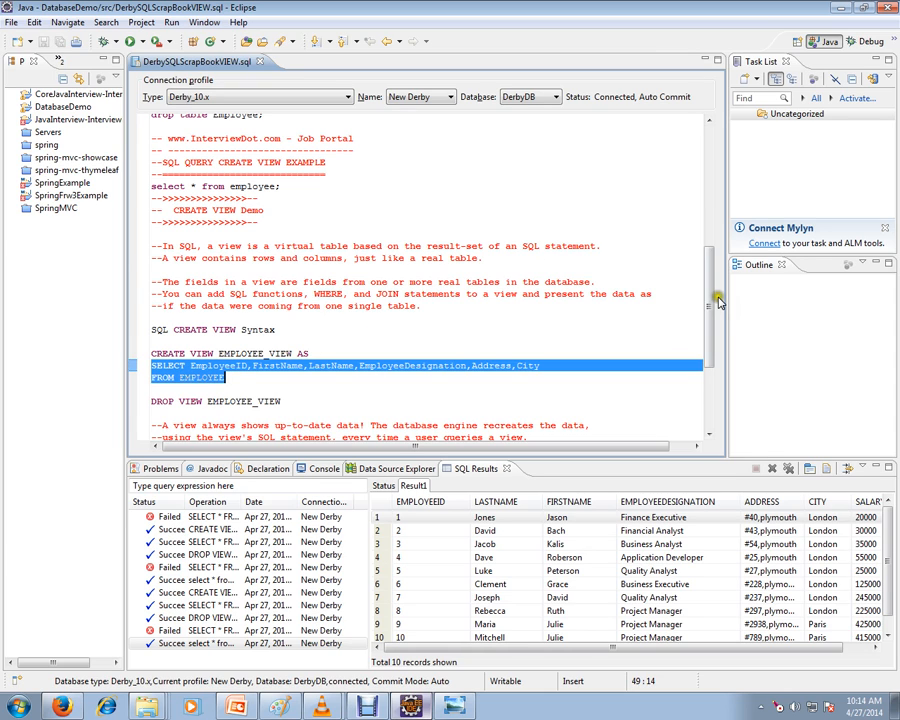
scroll(down, 3)
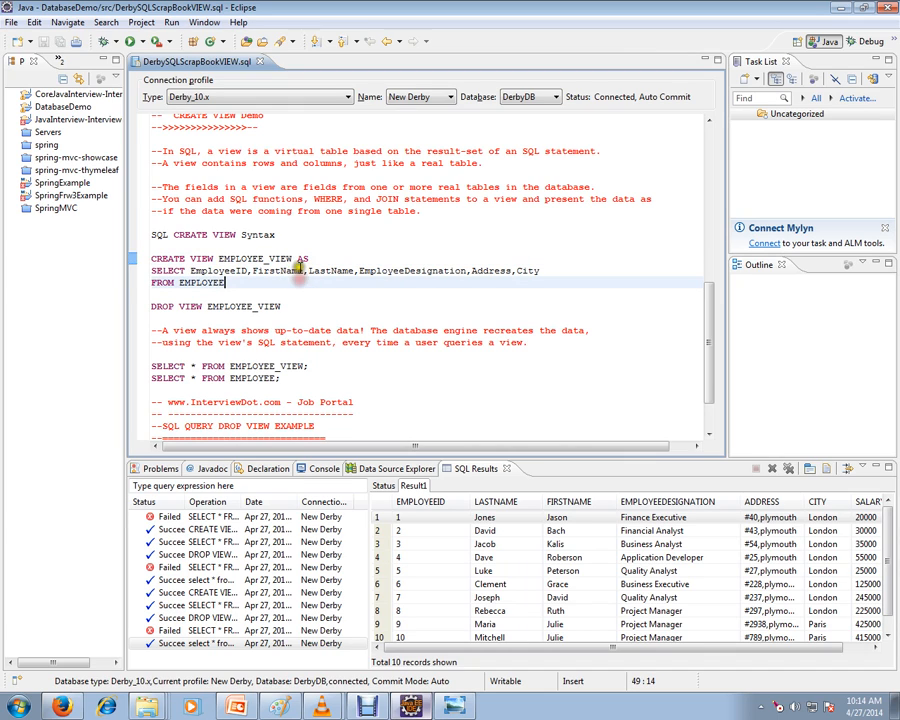
- Review the view's SELECT columns, then select and run CREATE VIEW EMPLOYEE_VIEW on EMPLOYEE
drag(151, 270, 240, 282)
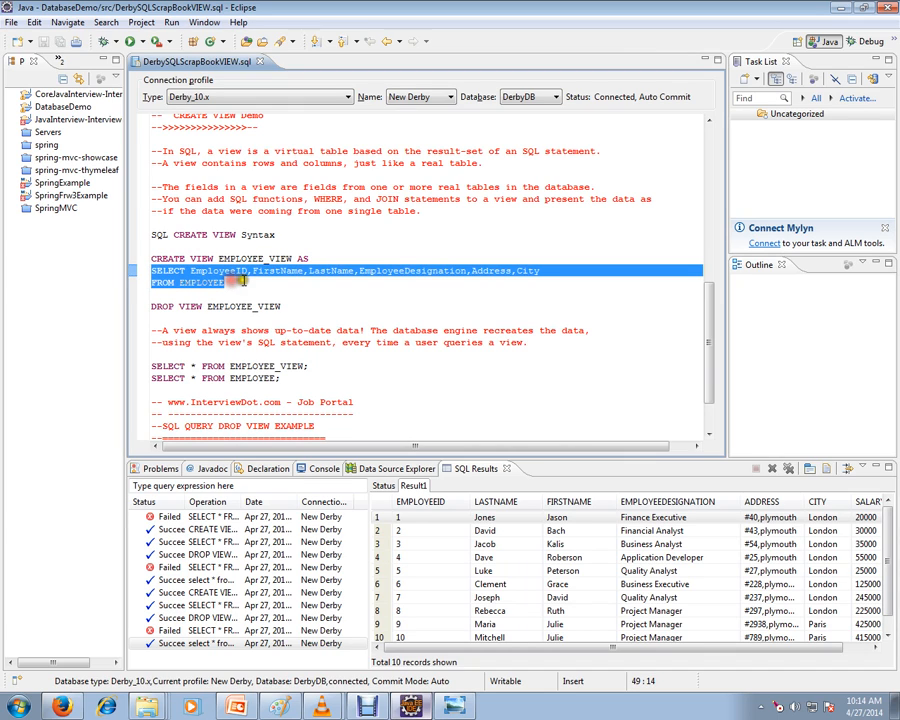
click(227, 282)
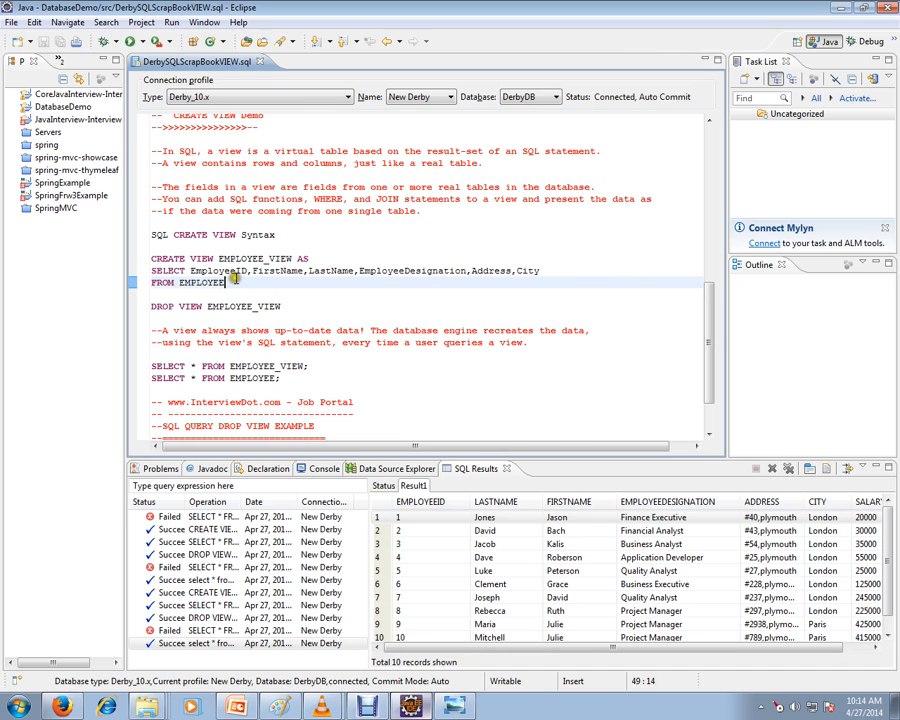
double_click(328, 270)
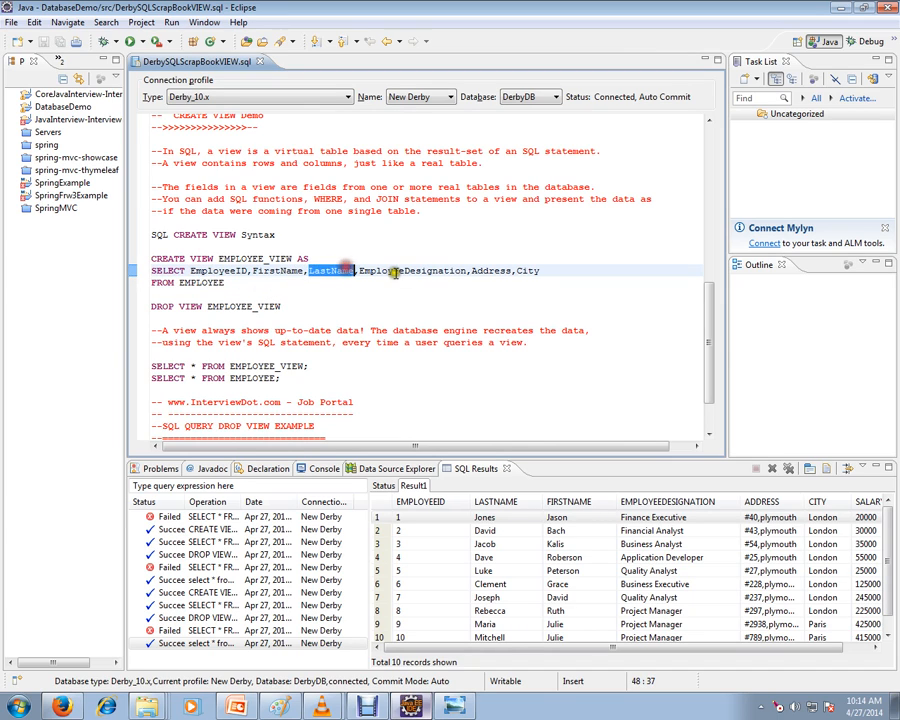
click(555, 271)
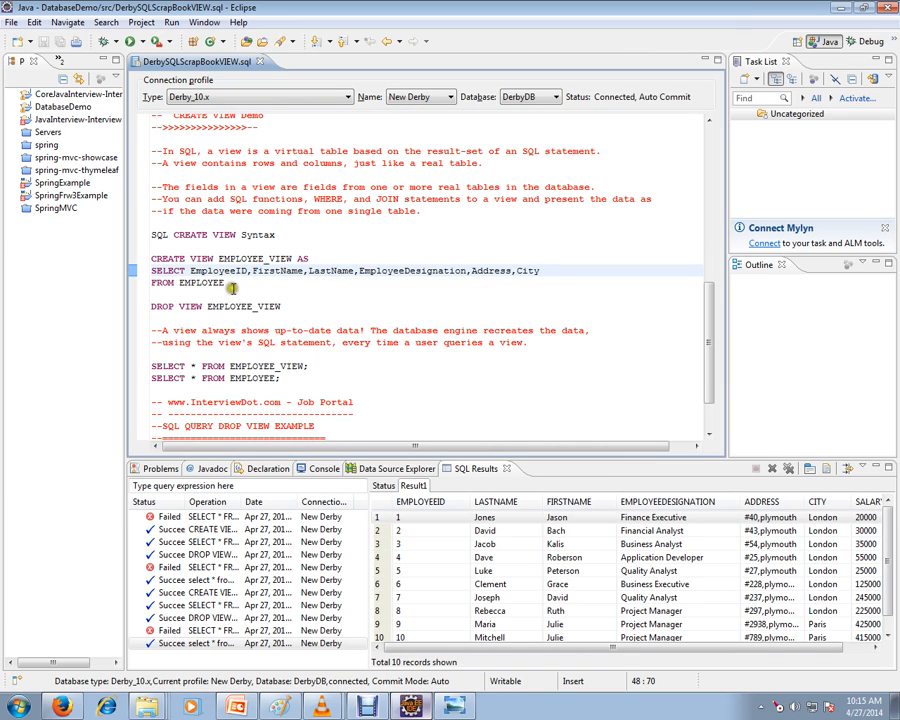
drag(152, 270, 225, 282)
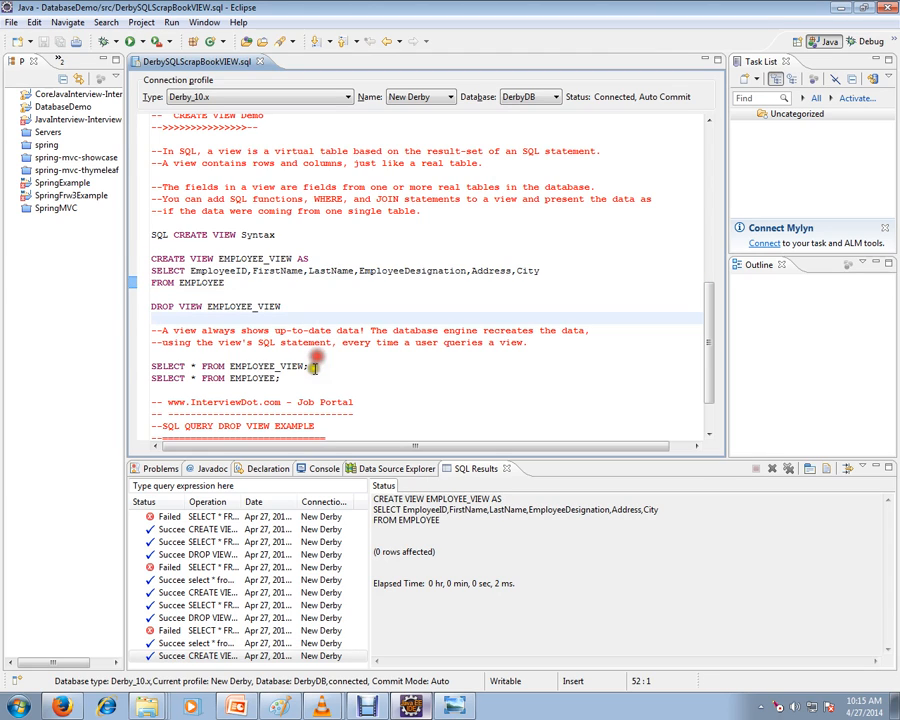
- Run SELECT * FROM EMPLOYEE_VIEW to list ten employees without the salary column
triple_click(230, 366)
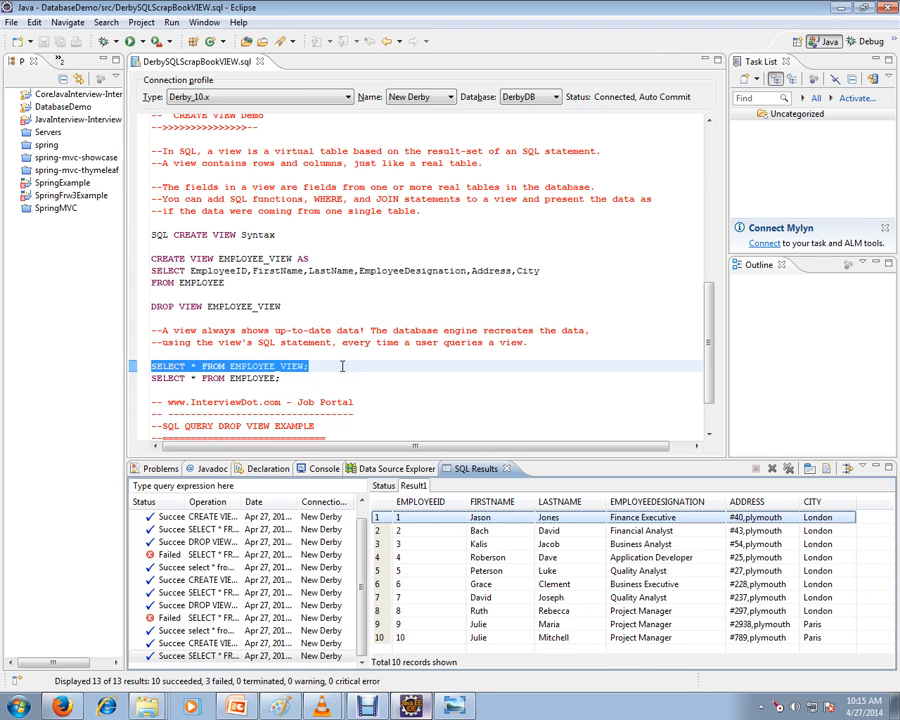
mouse_move(342, 366)
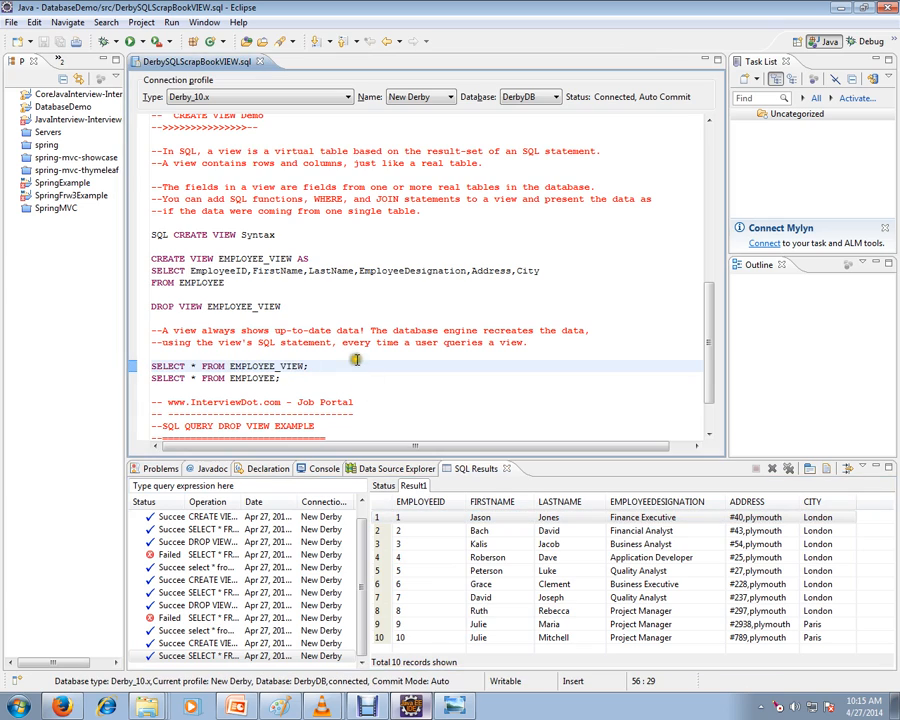
drag(151, 258, 218, 282)
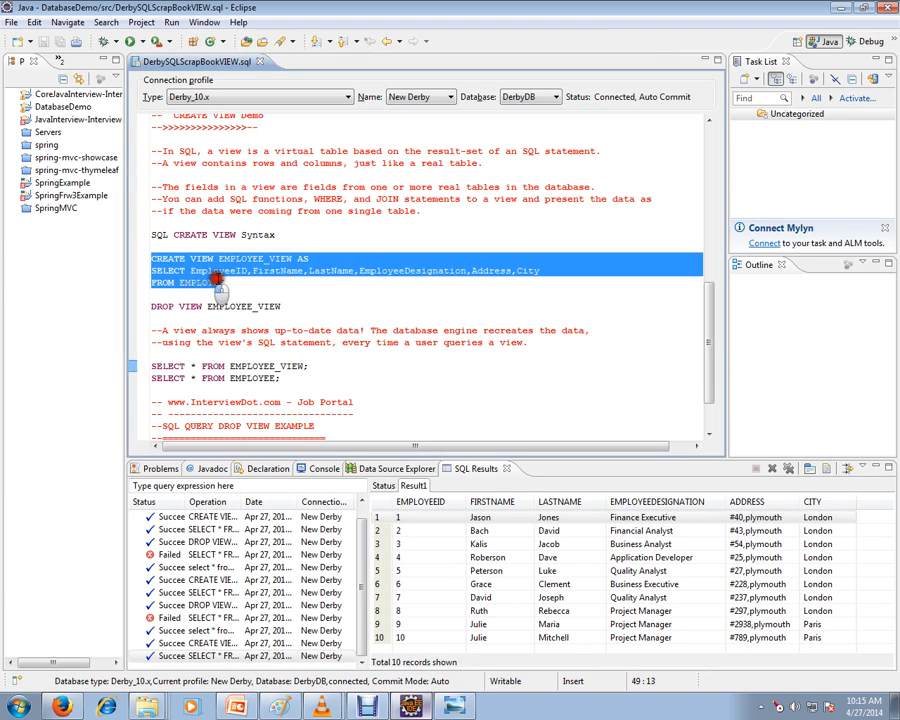
click(227, 283)
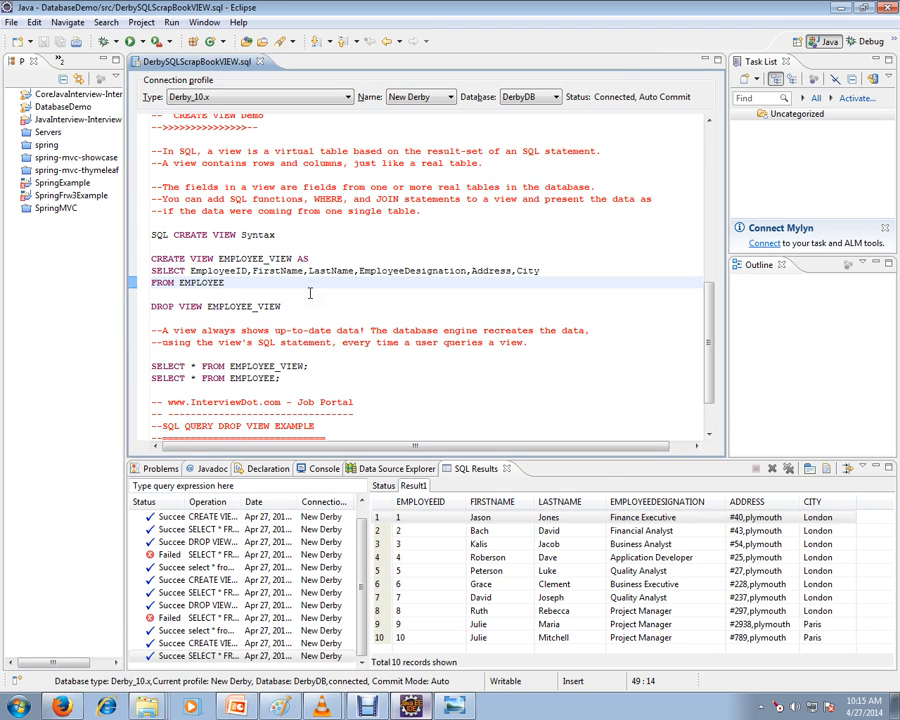
click(226, 282)
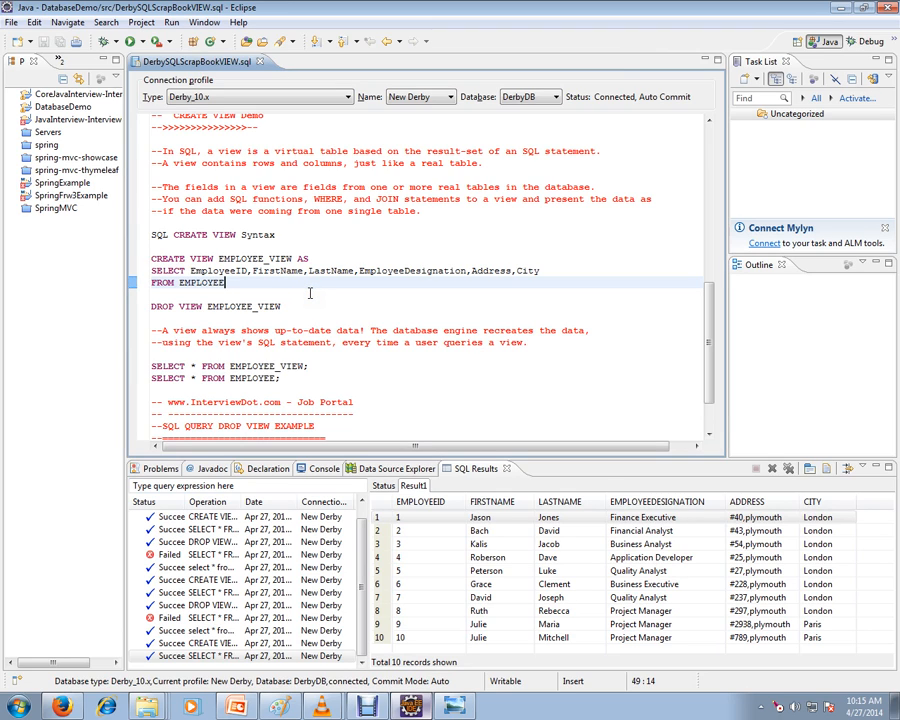